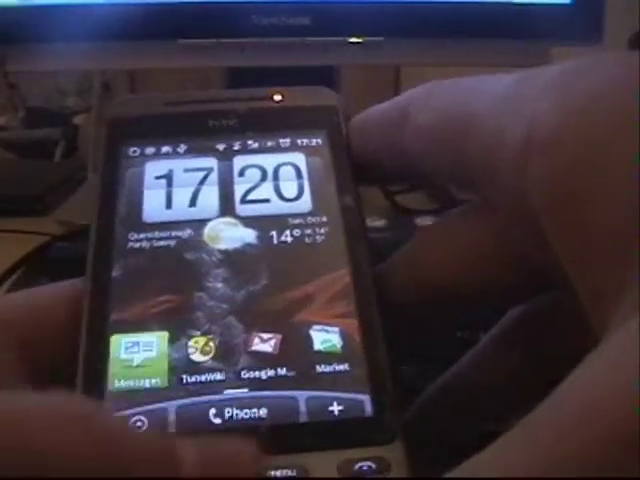
# Launch Messages from the home-screen shortcut to show the All messages conversation list
pyautogui.click(135, 350)
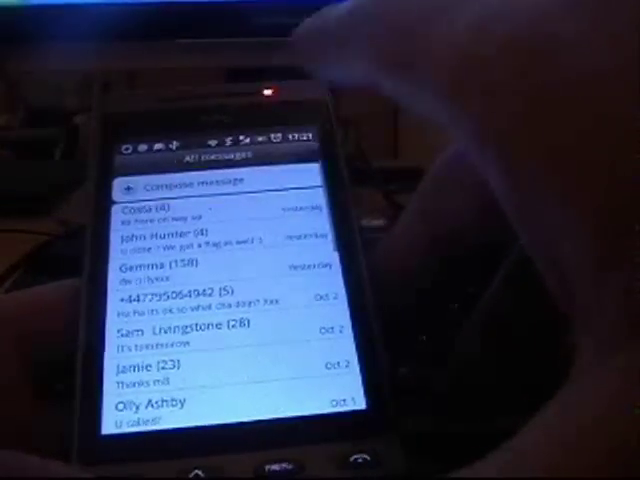